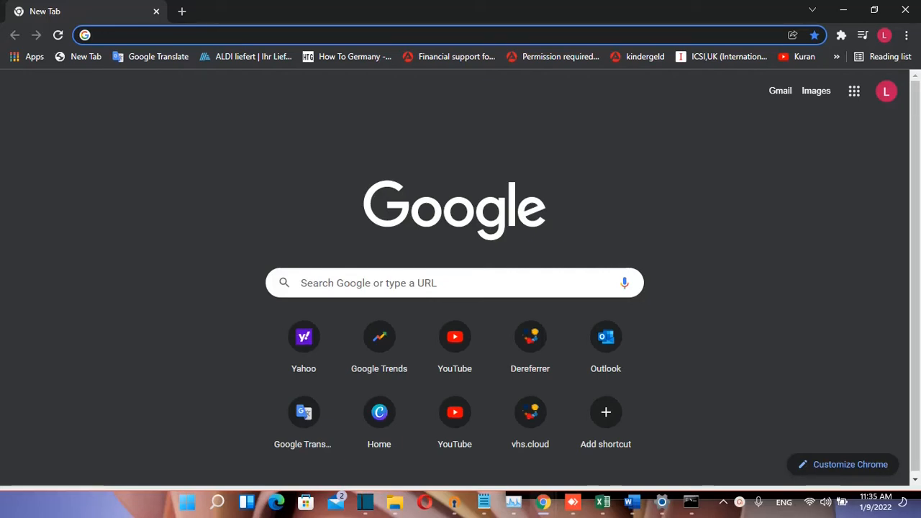
- Search Google for 'download python' from the Chrome search box
click(287, 35)
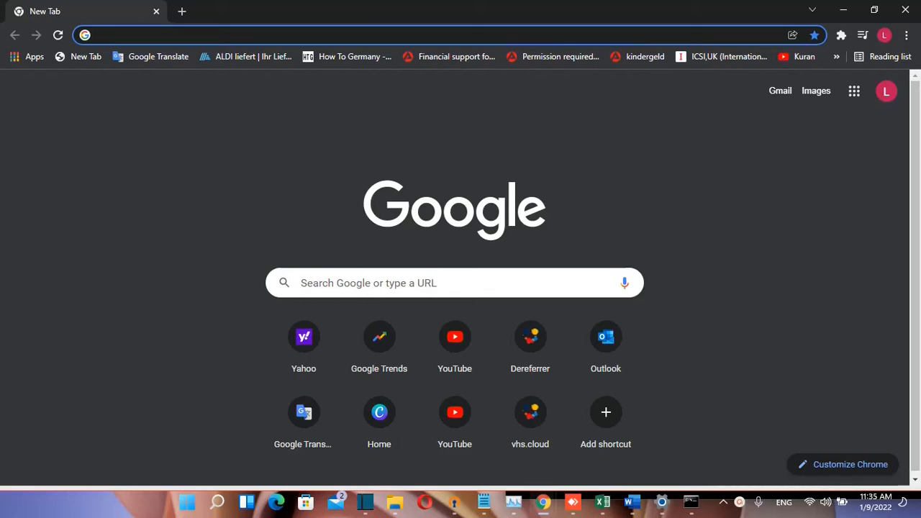
click(288, 35)
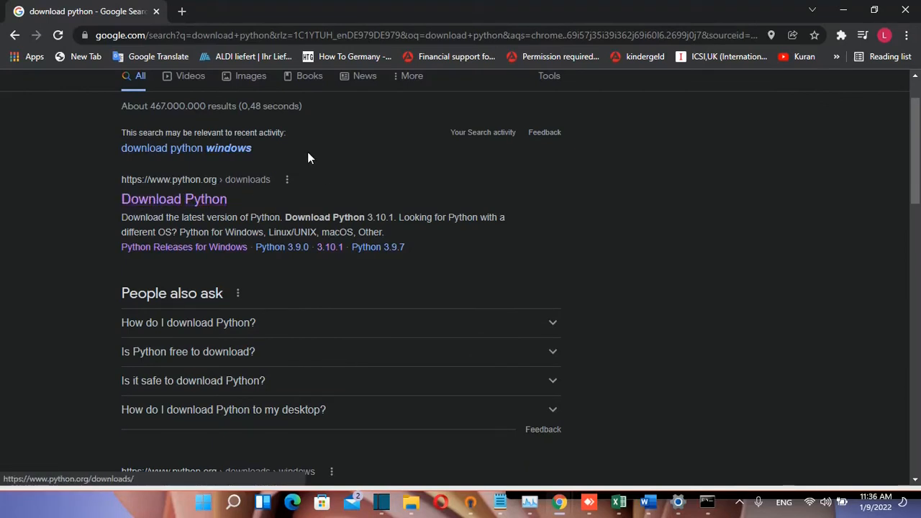
- Download the Python 3.10.1 Windows installer from the python.org Downloads page
click(174, 199)
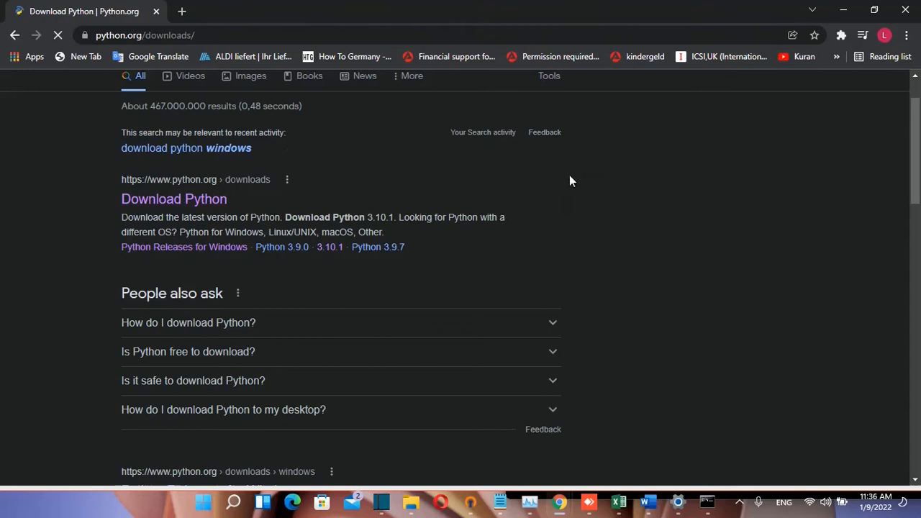
click(174, 199)
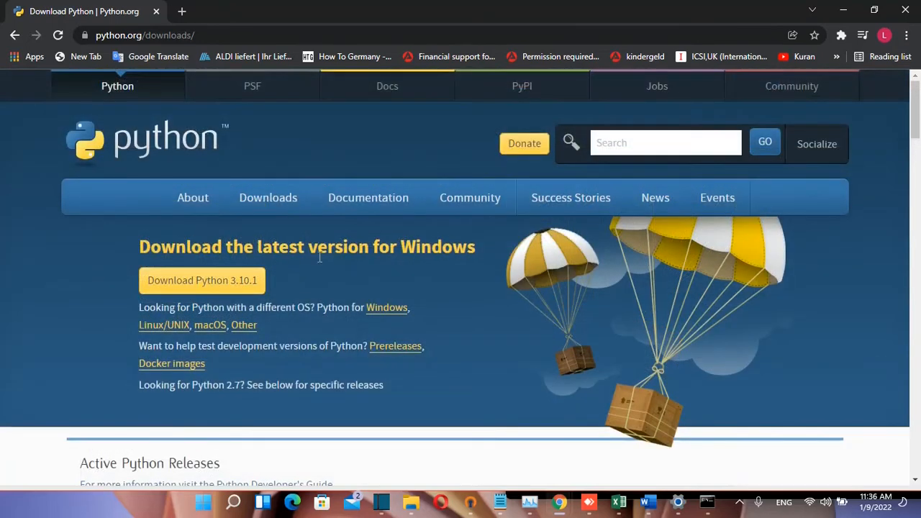
mouse_move(356, 260)
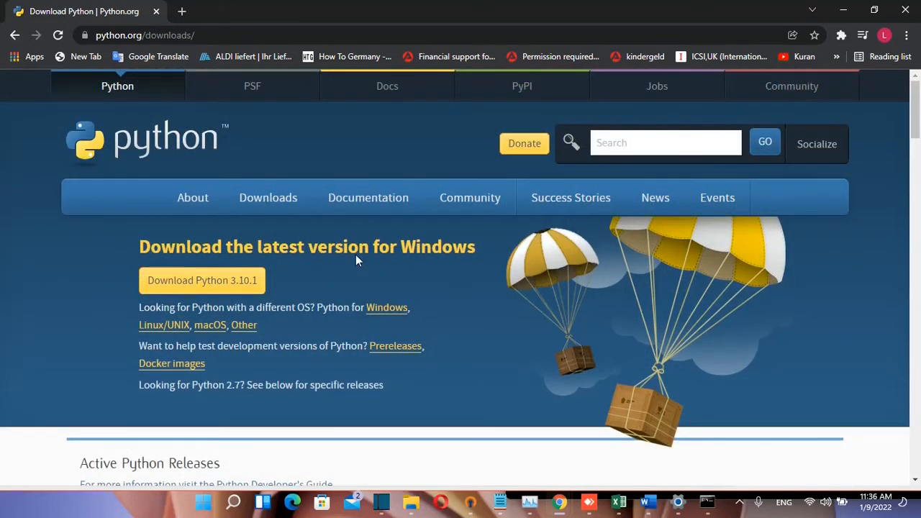
scroll(down, 3)
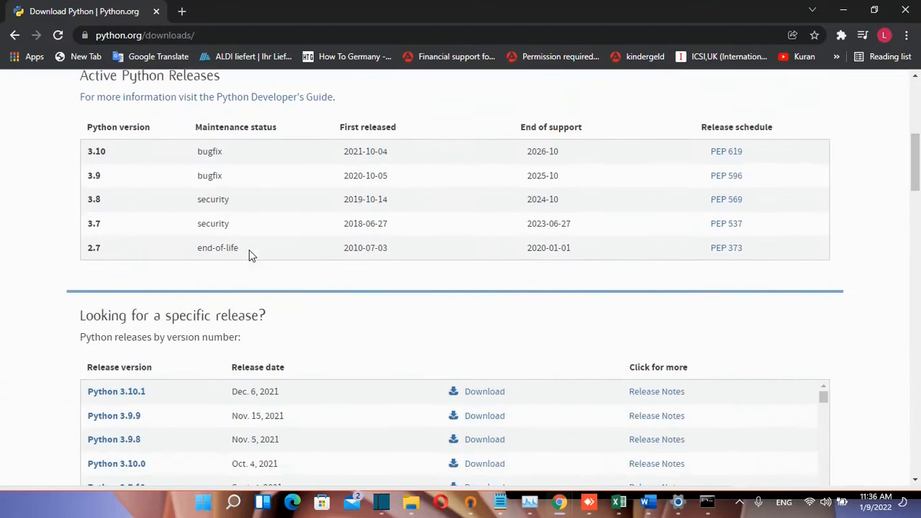
scroll(down, 3)
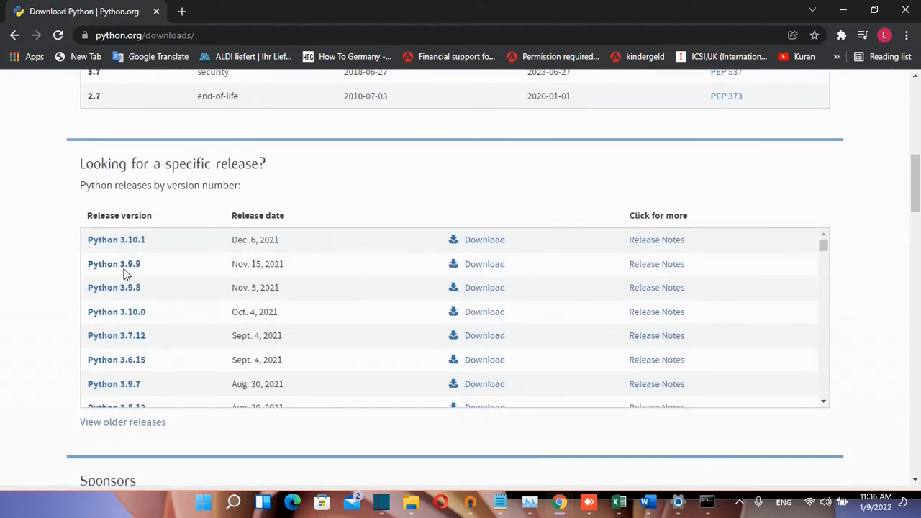
mouse_move(114, 264)
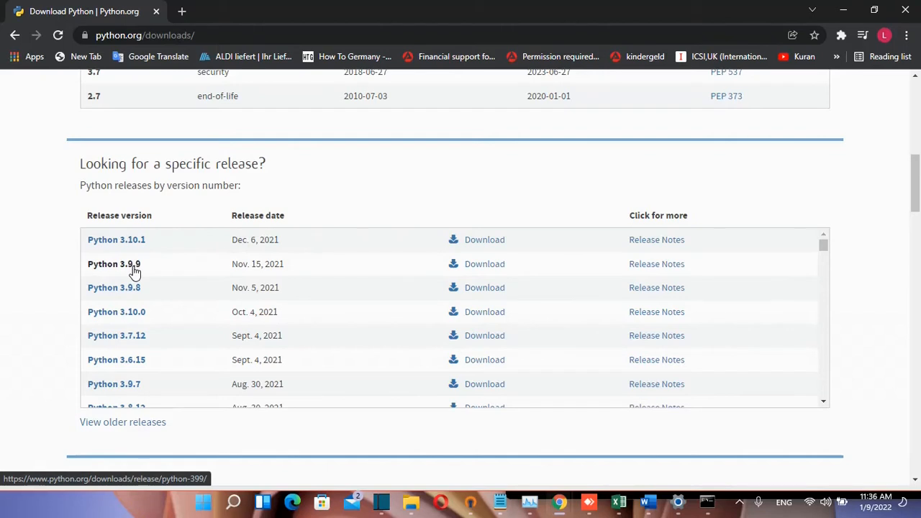
mouse_move(124, 295)
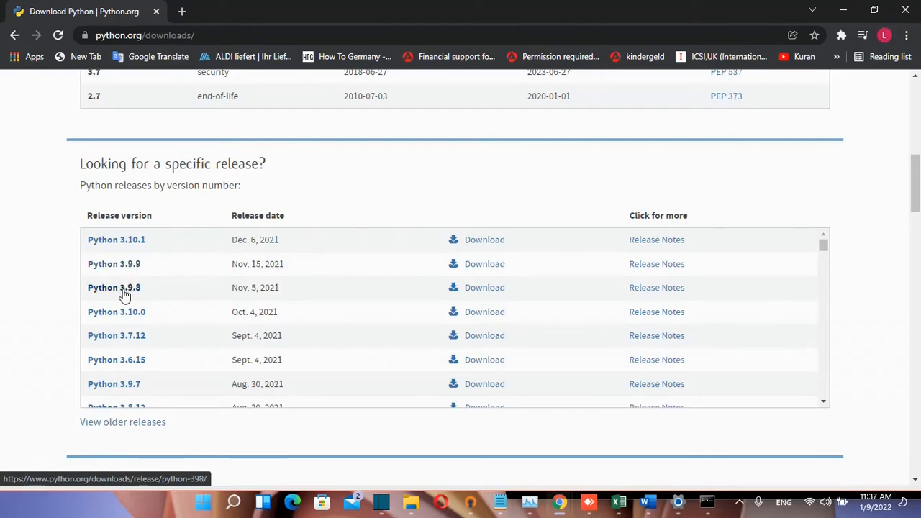
mouse_move(136, 302)
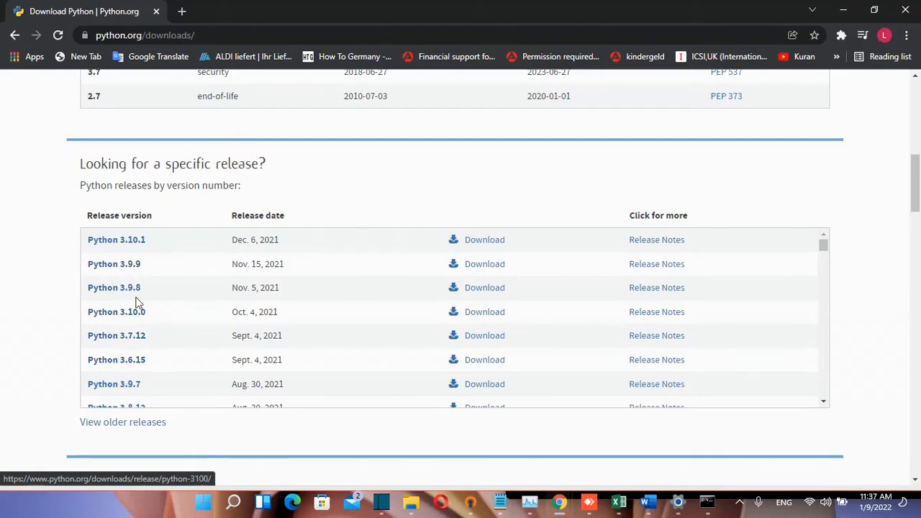
mouse_move(111, 377)
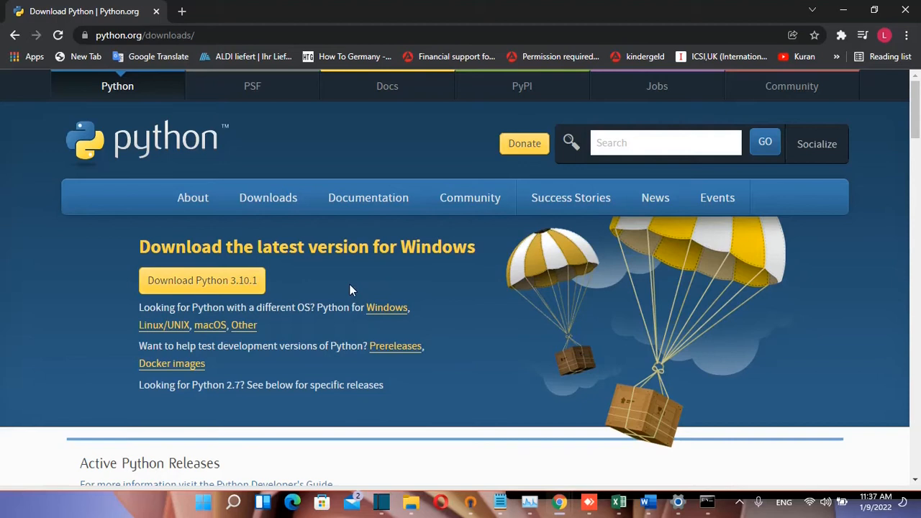
mouse_move(202, 280)
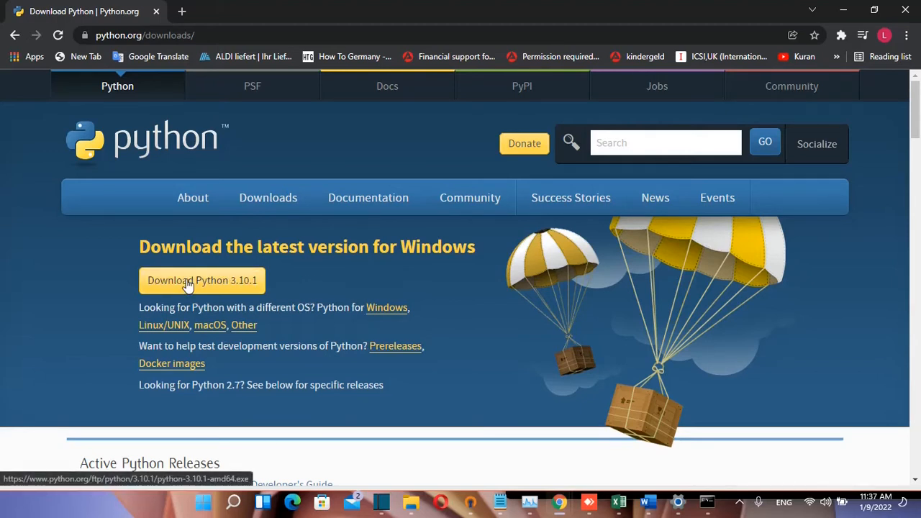
click(202, 280)
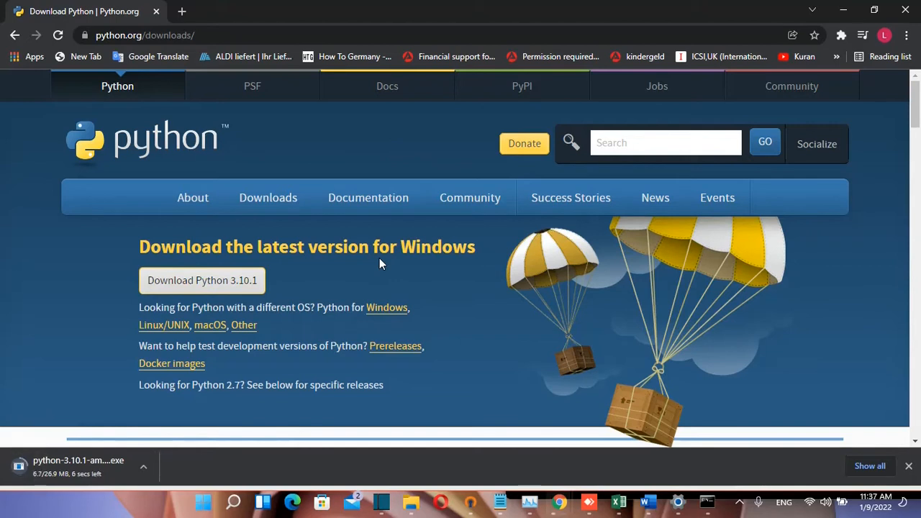
- Show the downloaded installer in its folder from Chrome's download menu
click(143, 466)
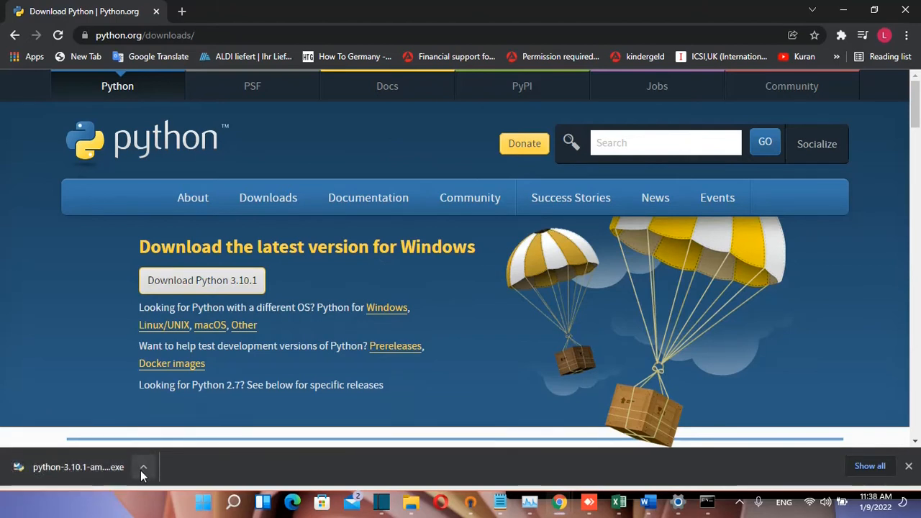
click(143, 467)
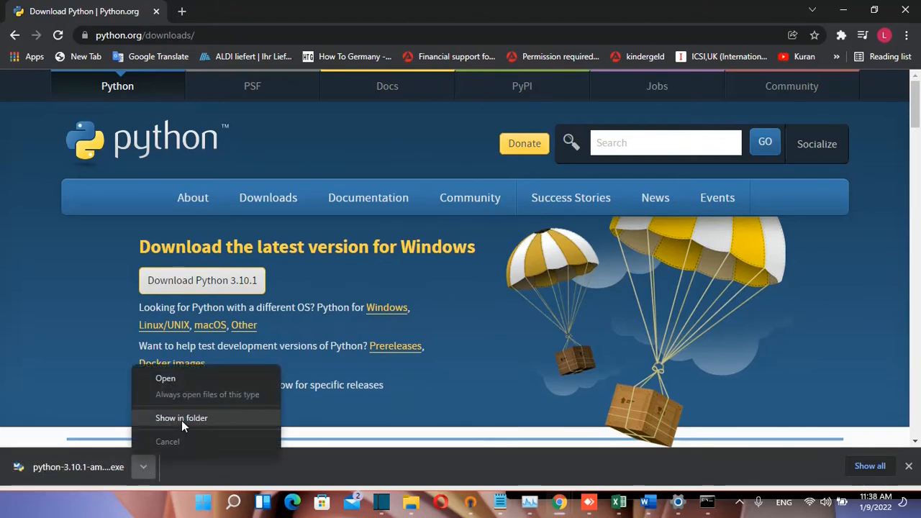
click(181, 417)
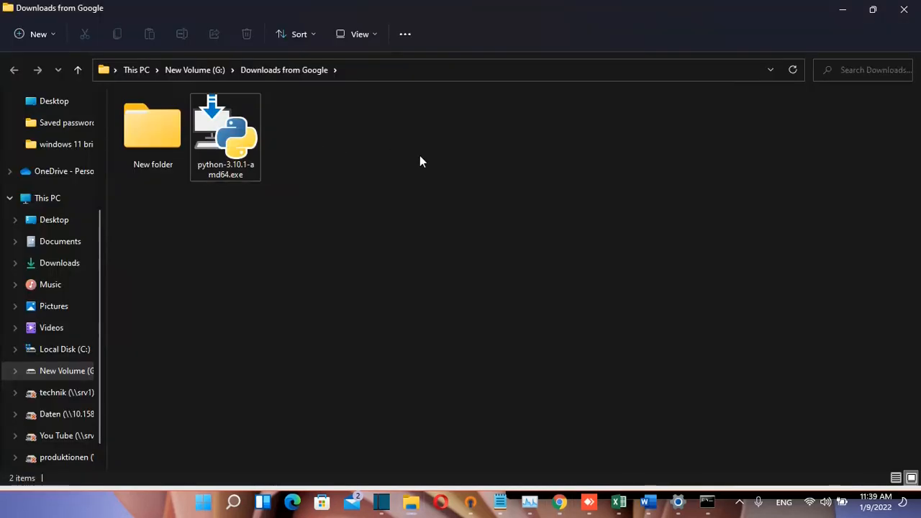
mouse_move(294, 94)
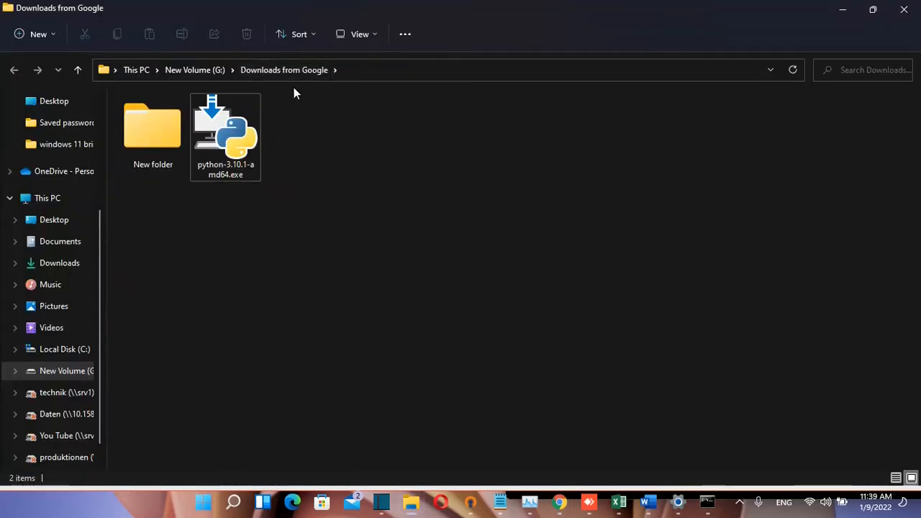
mouse_move(237, 144)
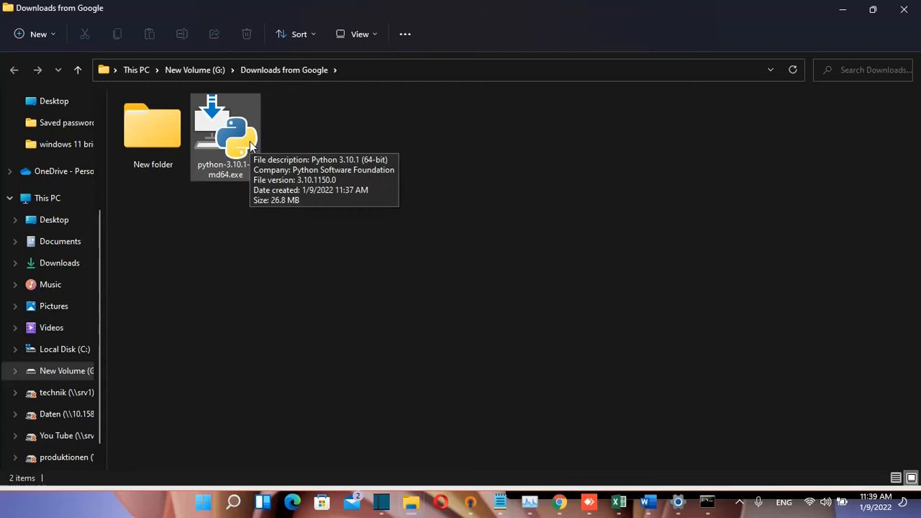
- Run python-3.10.1-amd64.exe from the Downloads from Google folder
click(225, 137)
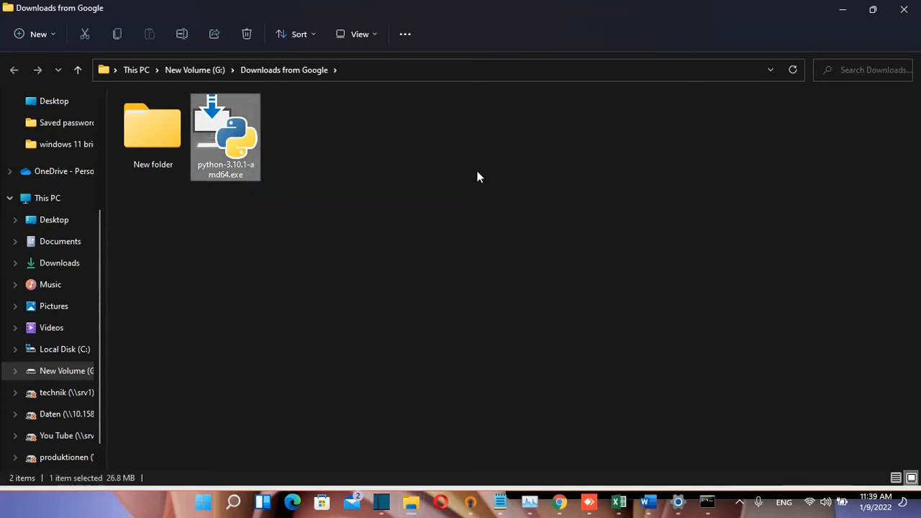
double_click(225, 137)
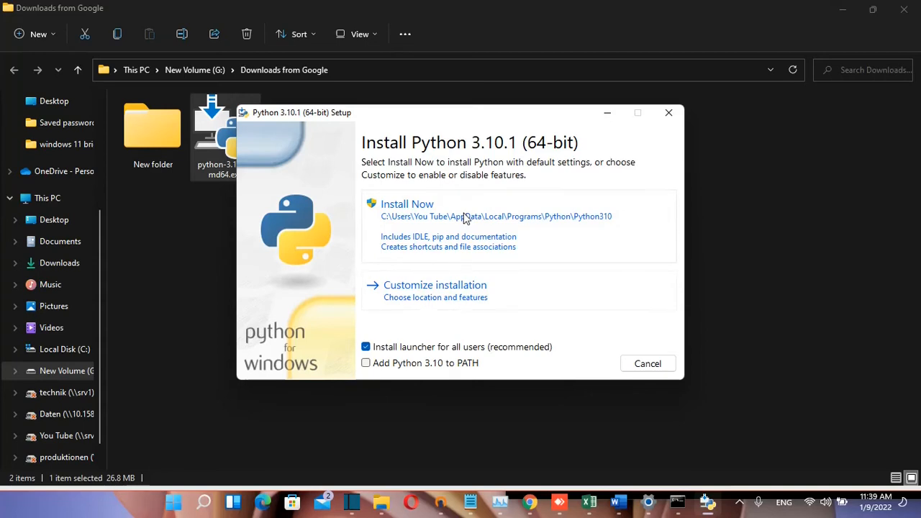
mouse_move(419, 297)
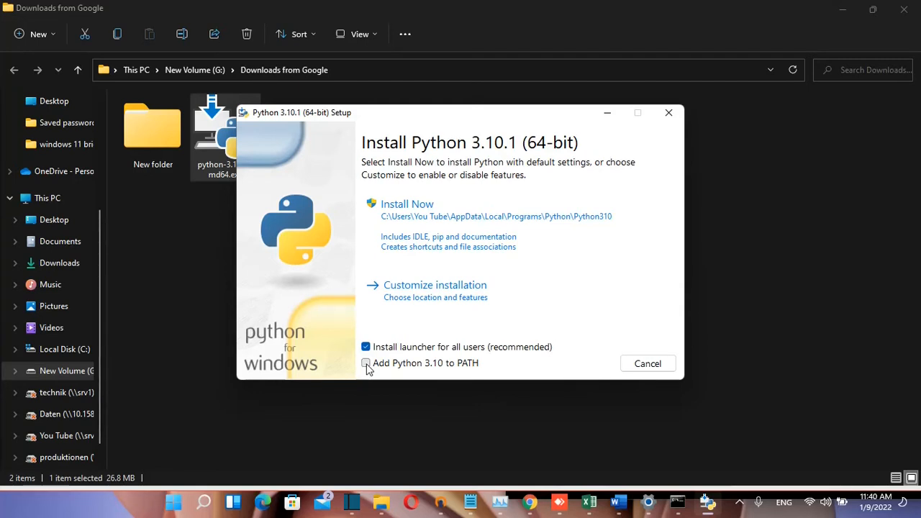
- Enable 'Add Python 3.10 to PATH' and choose a customized installation
click(365, 362)
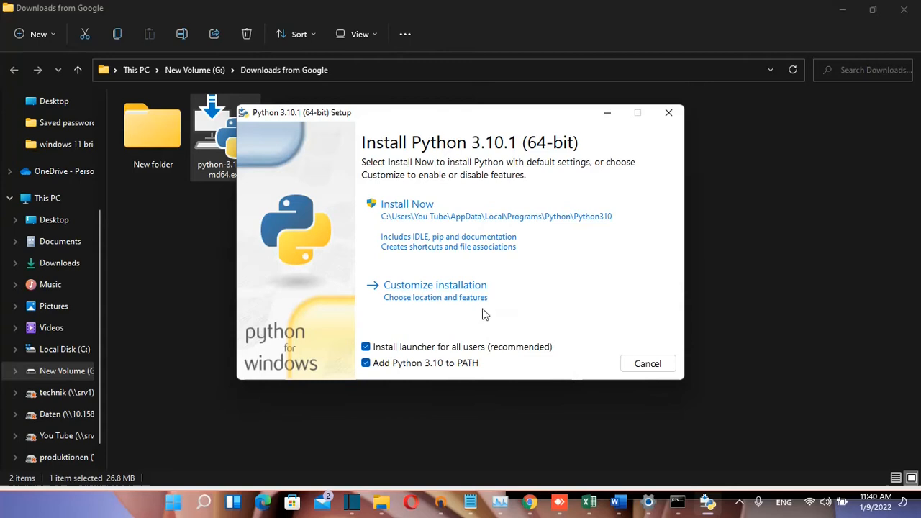
mouse_move(475, 297)
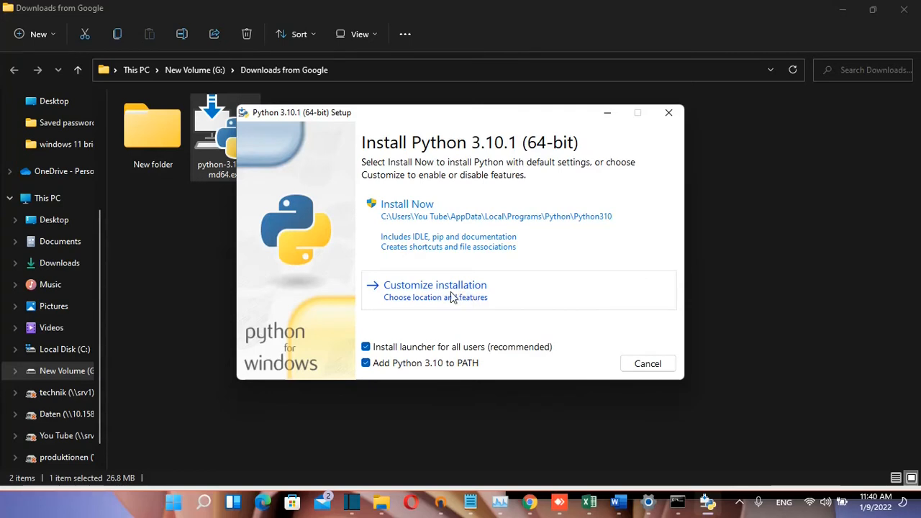
click(435, 284)
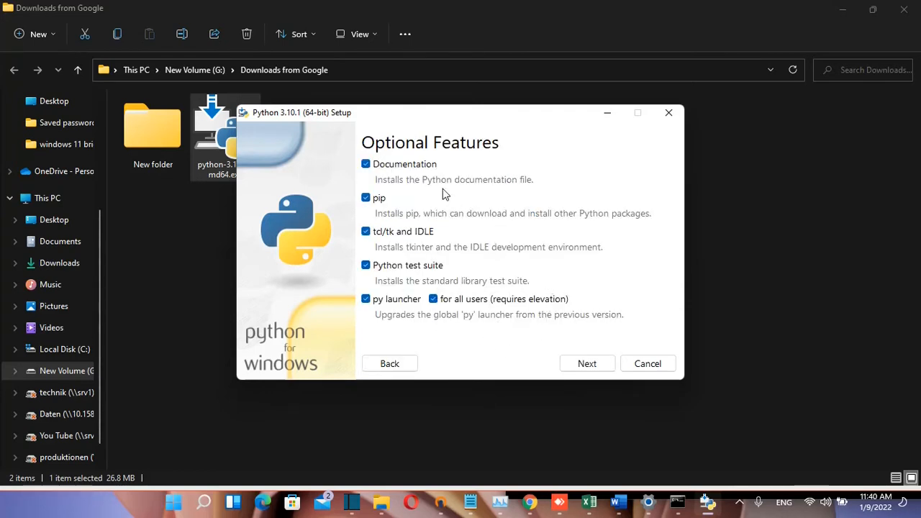
mouse_move(414, 245)
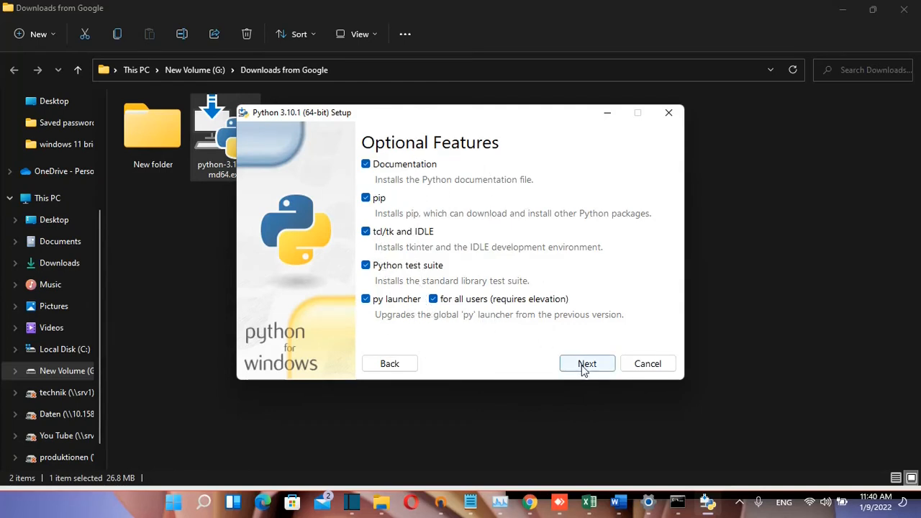
- Install for all users into C:\Program Files\Python310 and start the installation
click(587, 363)
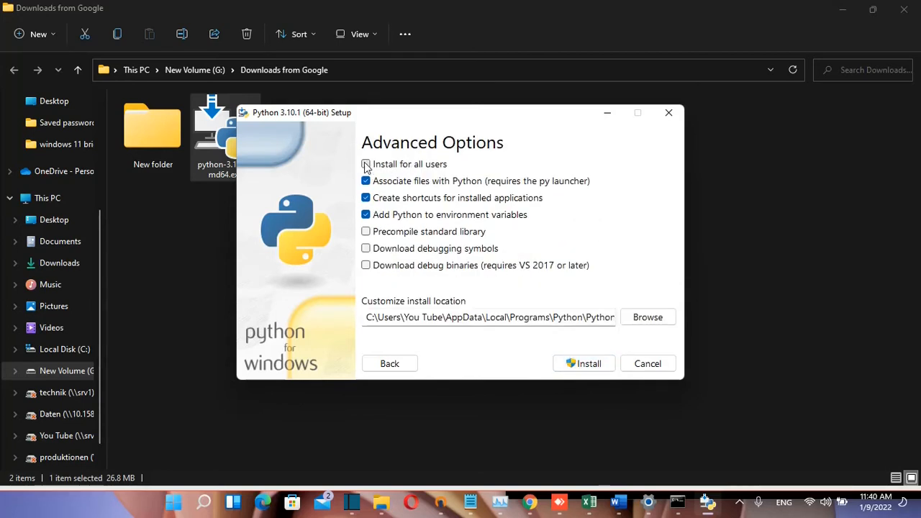
click(365, 164)
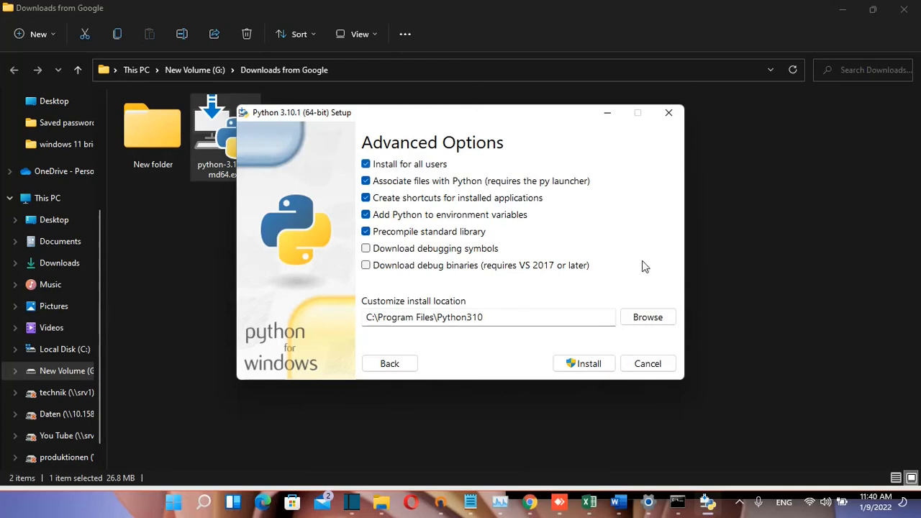
mouse_move(545, 261)
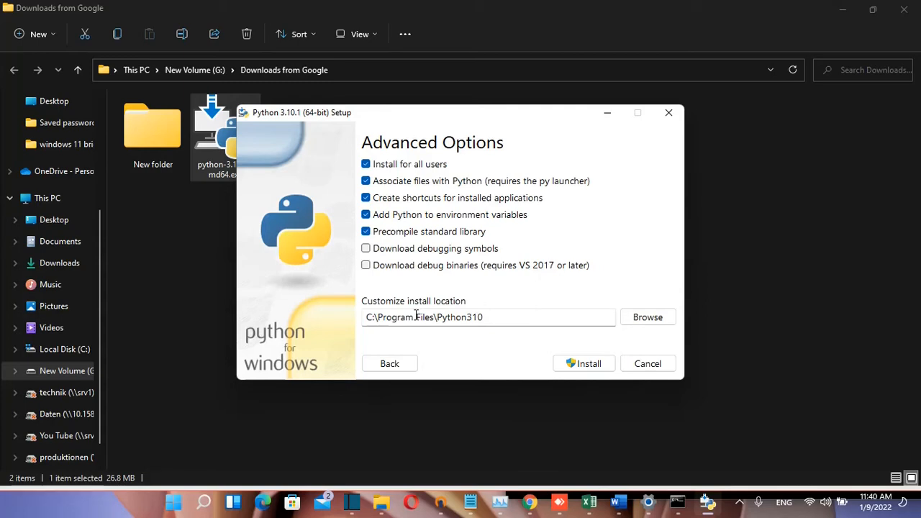
mouse_move(539, 330)
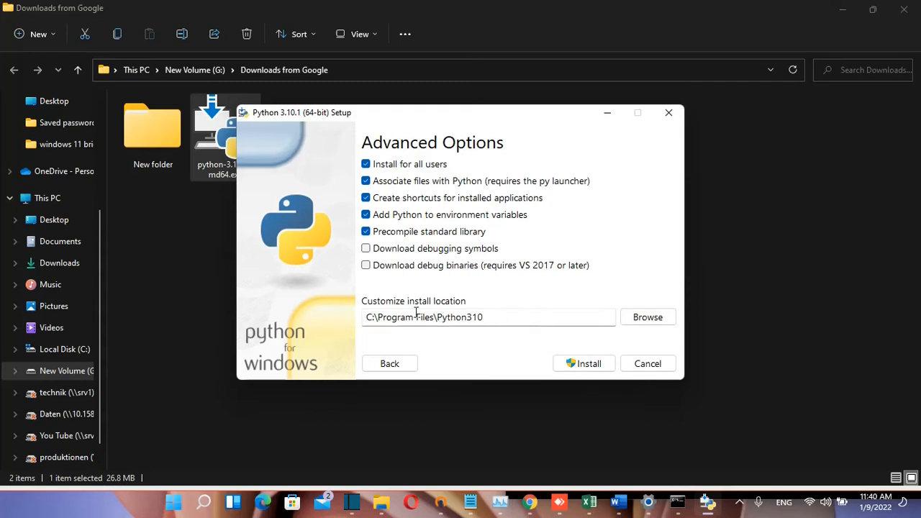
mouse_move(565, 309)
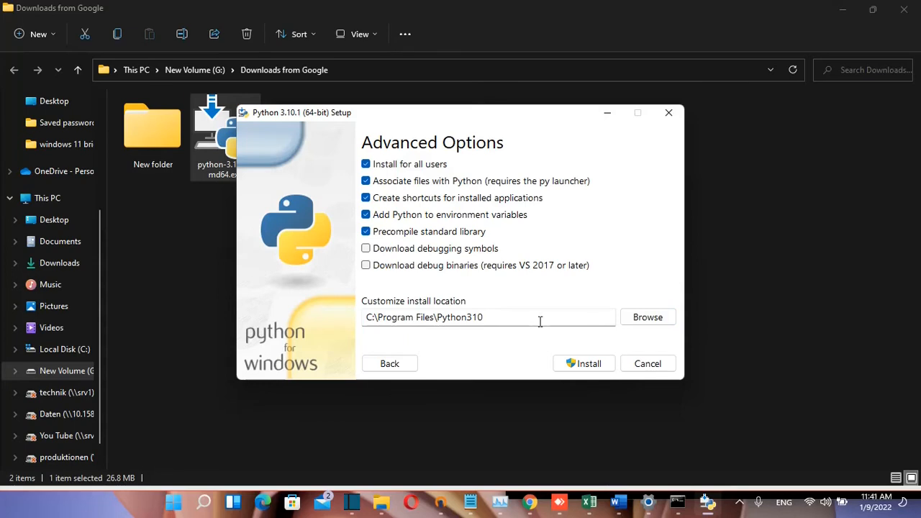
mouse_move(552, 354)
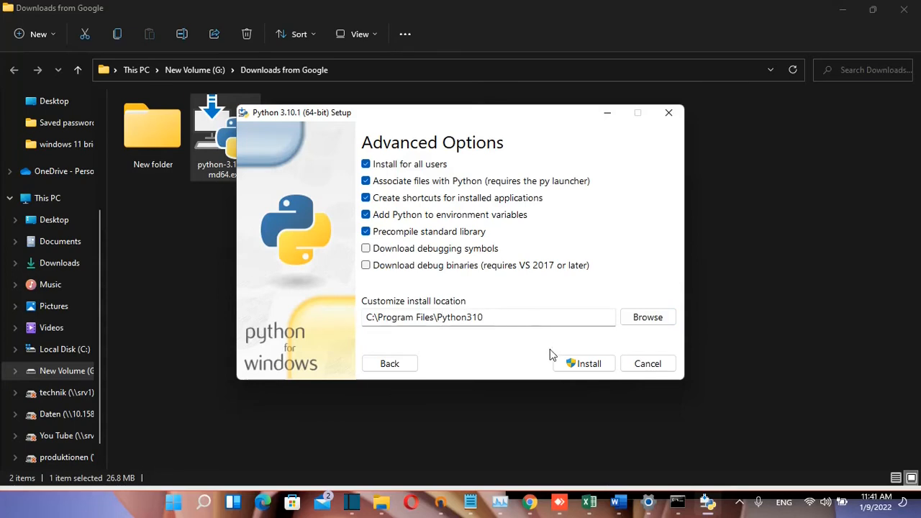
click(583, 364)
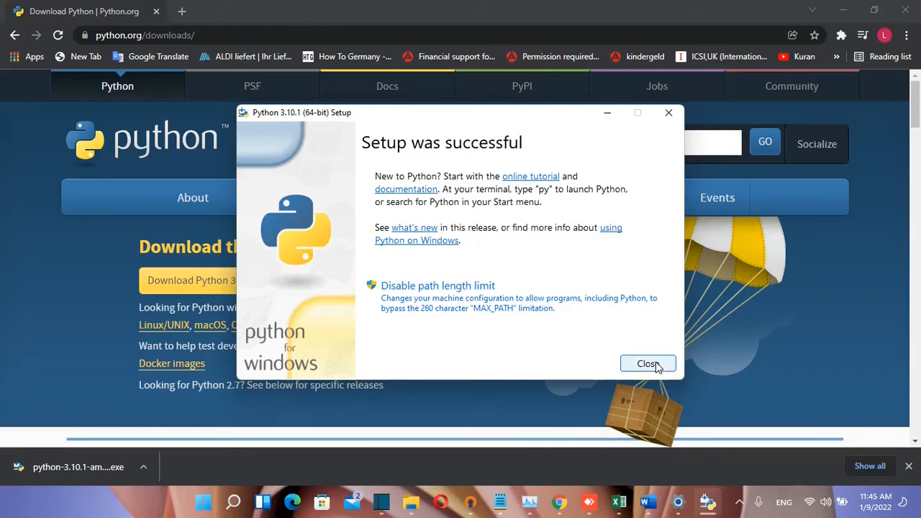
- Close the 'Setup was successful' window of the installer
click(647, 364)
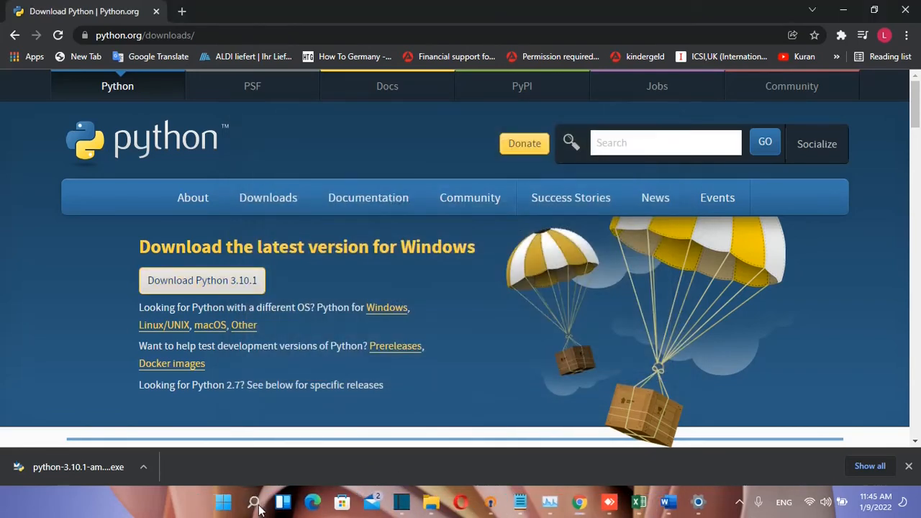
- Launch Command Prompt by searching 'cmd' in Windows Search
click(253, 502)
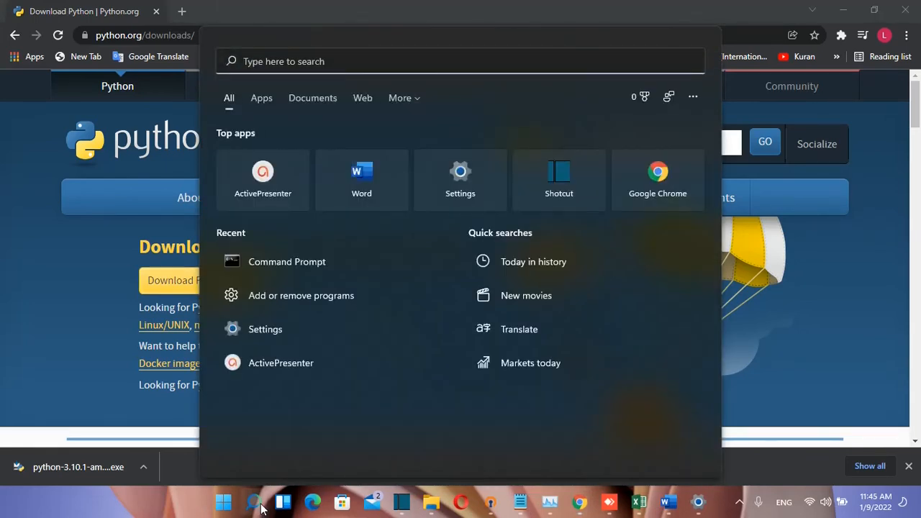
text(cmd)
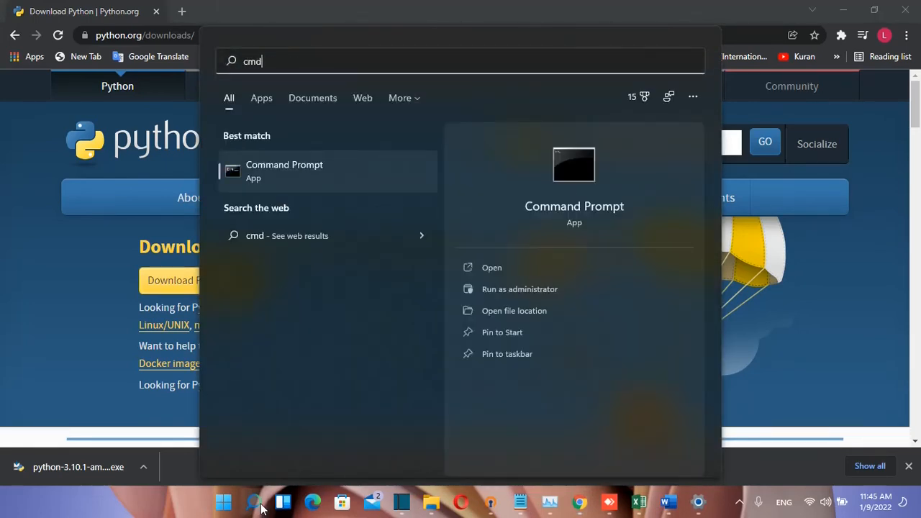
click(284, 170)
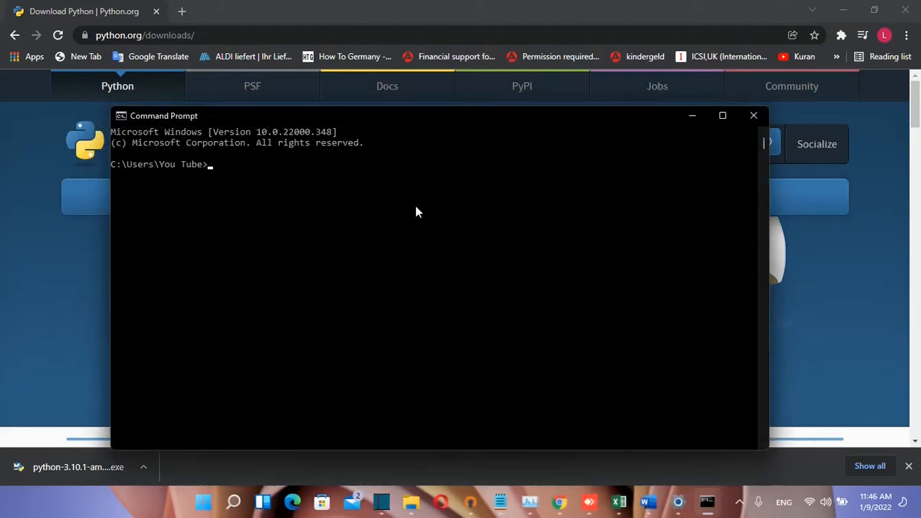
- Run 'python --version' to confirm Python 3.10.1, then start the python interpreter
text(python --version)
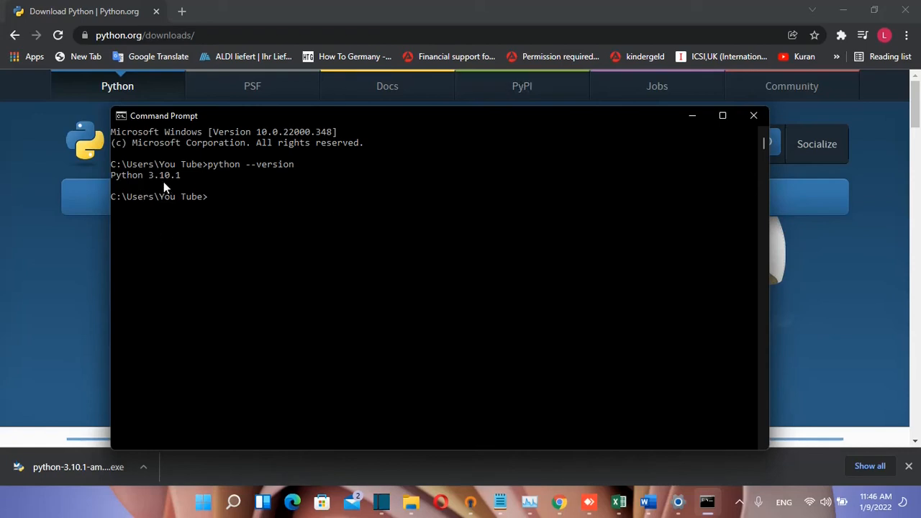
mouse_move(222, 202)
text(python)
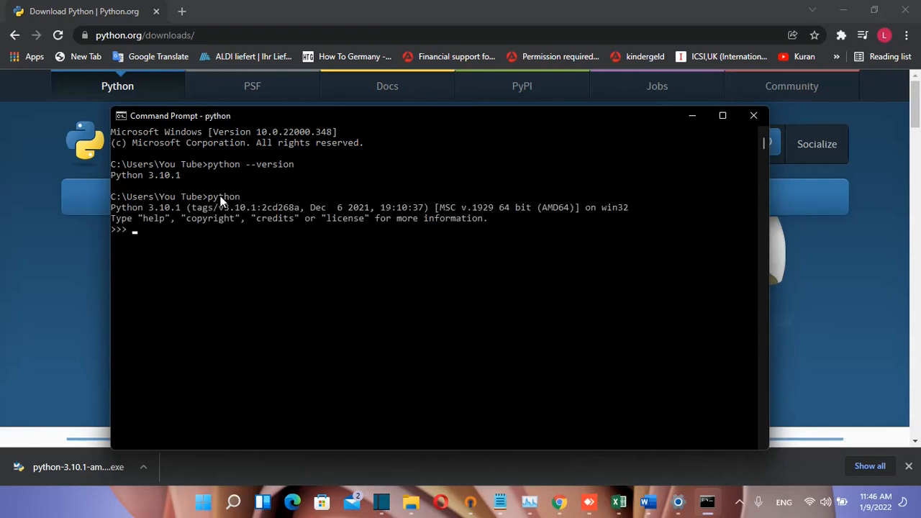
mouse_move(156, 238)
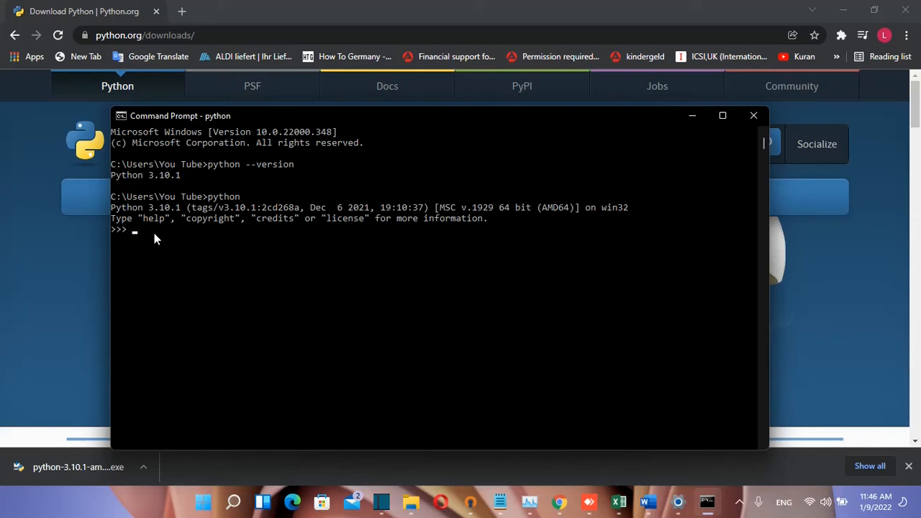
- Run print("Hello LEARN TECH") at the >>> prompt to output Hello LEARN TECH
text(print ("Hello LEARN TECH"))
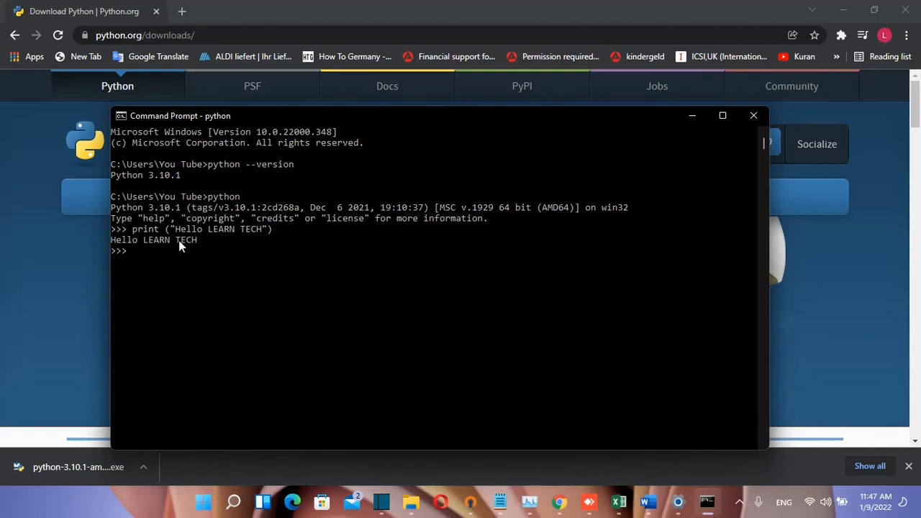
mouse_move(352, 279)
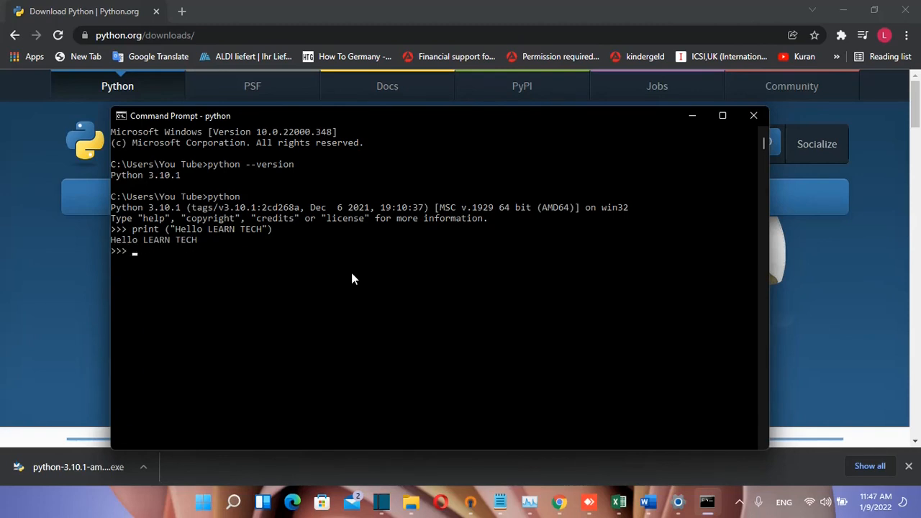